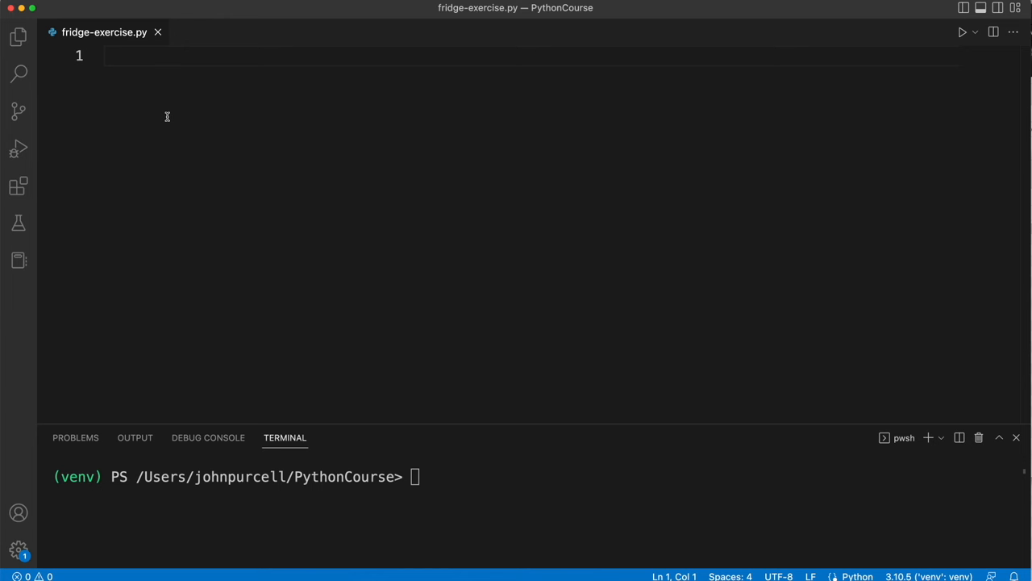
# Type the '# The Fridge' title comment on line 1 of fridge-exercise.py
pyautogui.write('# The Fridge')
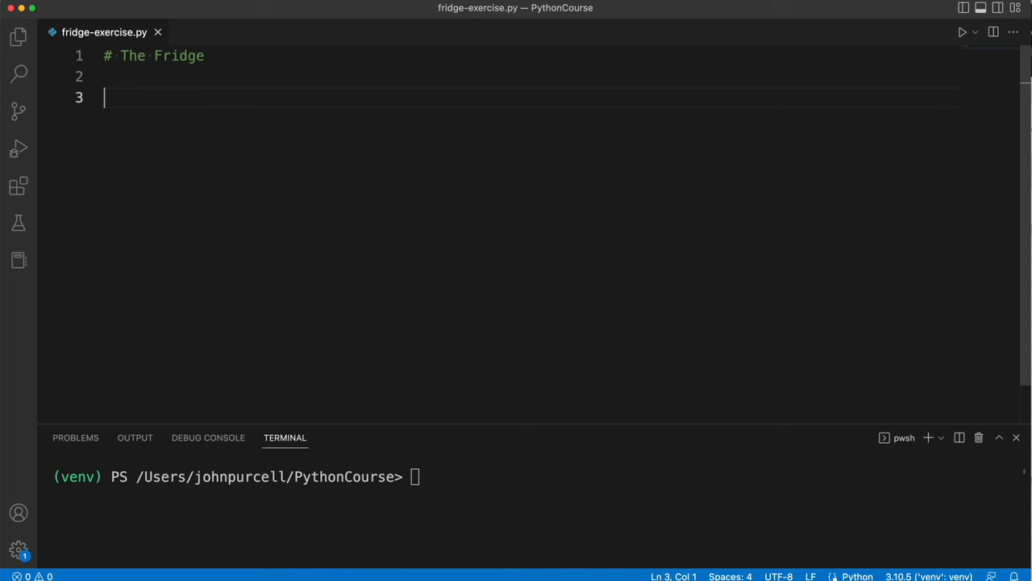
pyautogui.write('#')
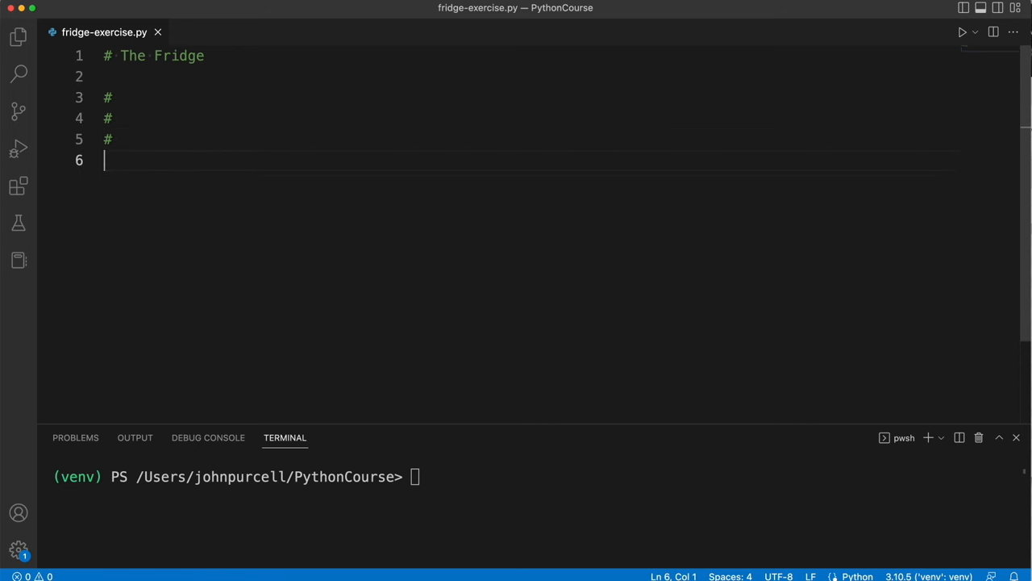
pyautogui.write('kjlj')
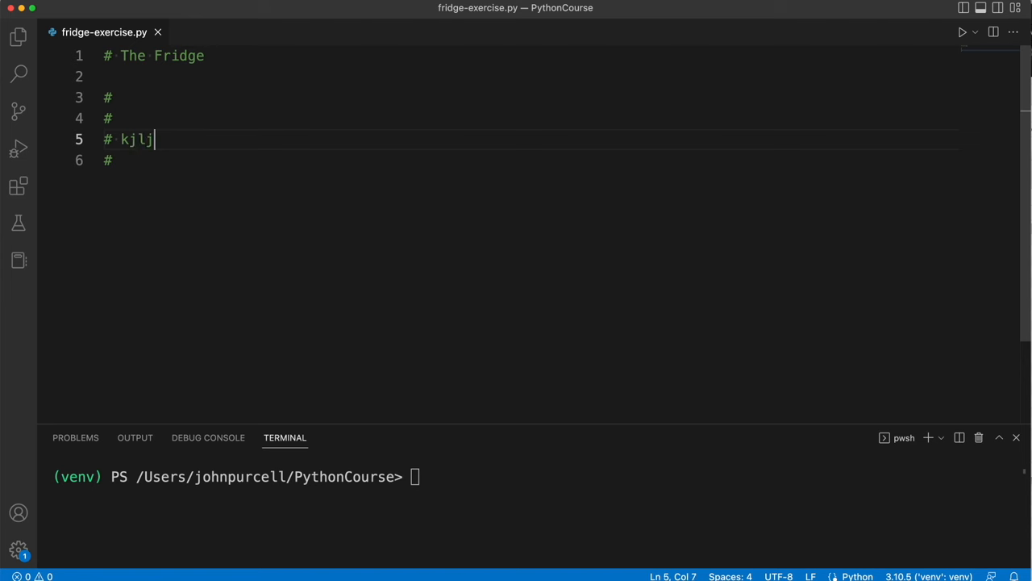
pyautogui.write('l')
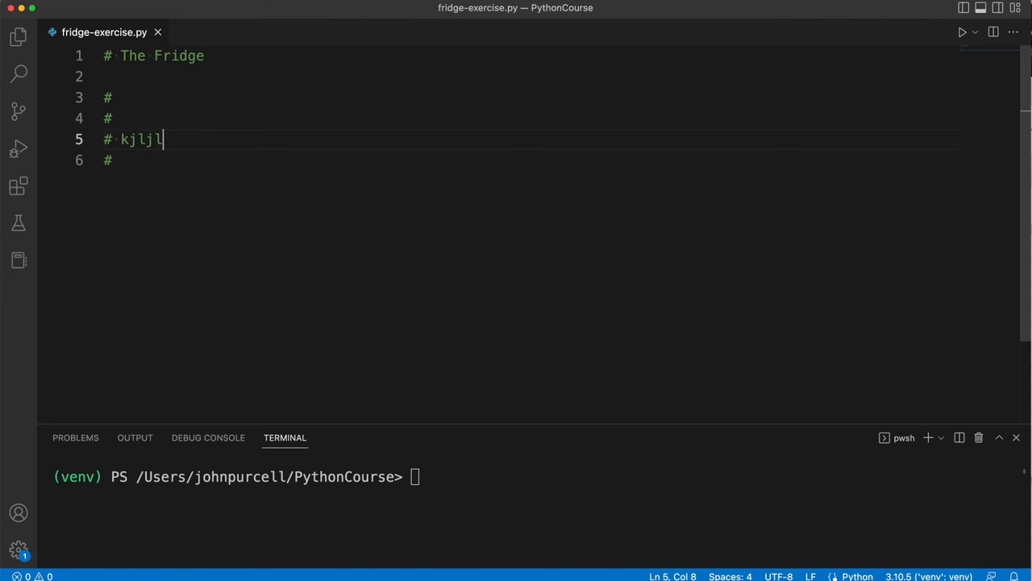
pyautogui.click(121, 97)
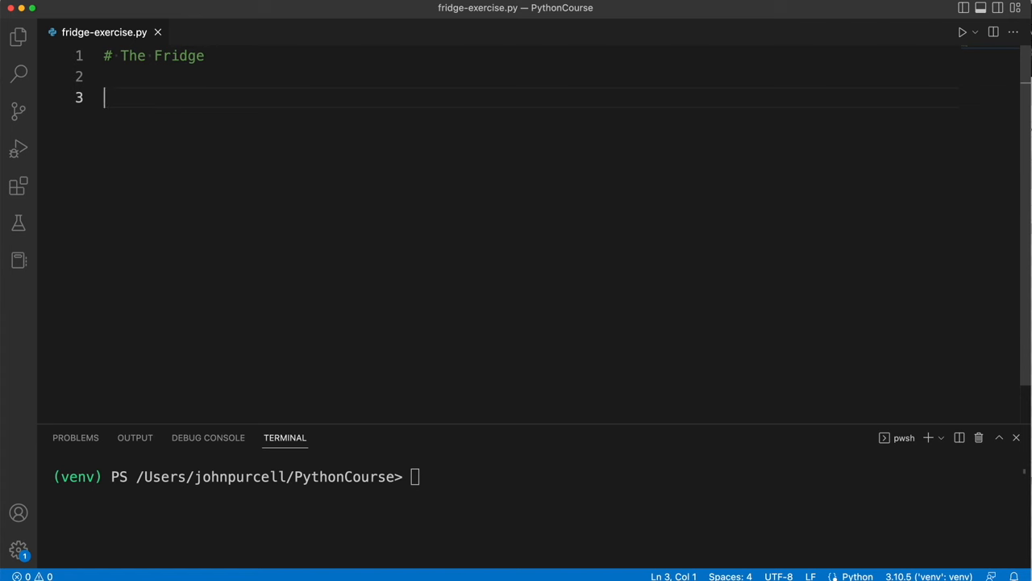
# Create an empty triple-quoted docstring below the title, clearing a trial placeholder string
pyautogui.write('"""')
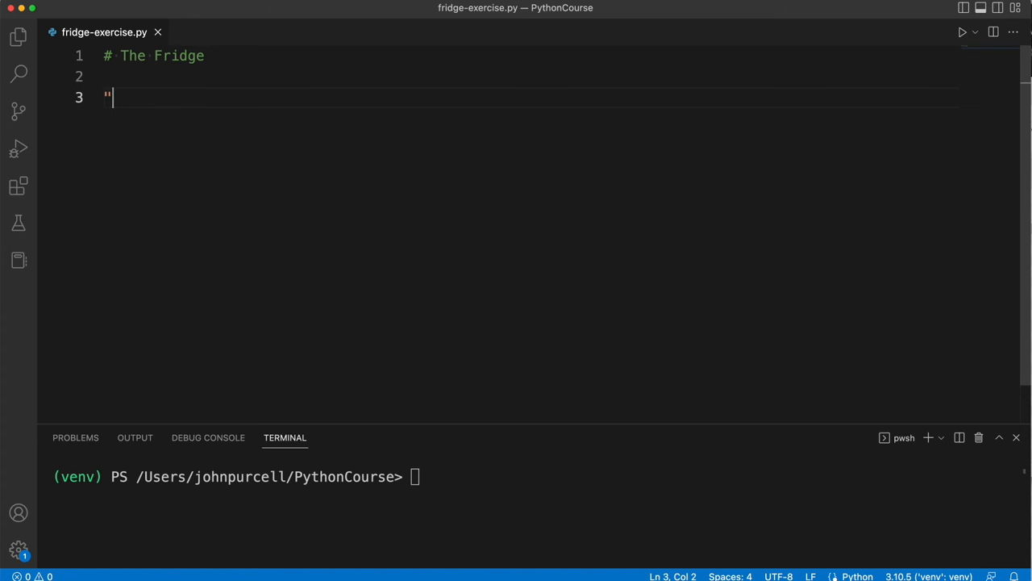
pyautogui.write("'")
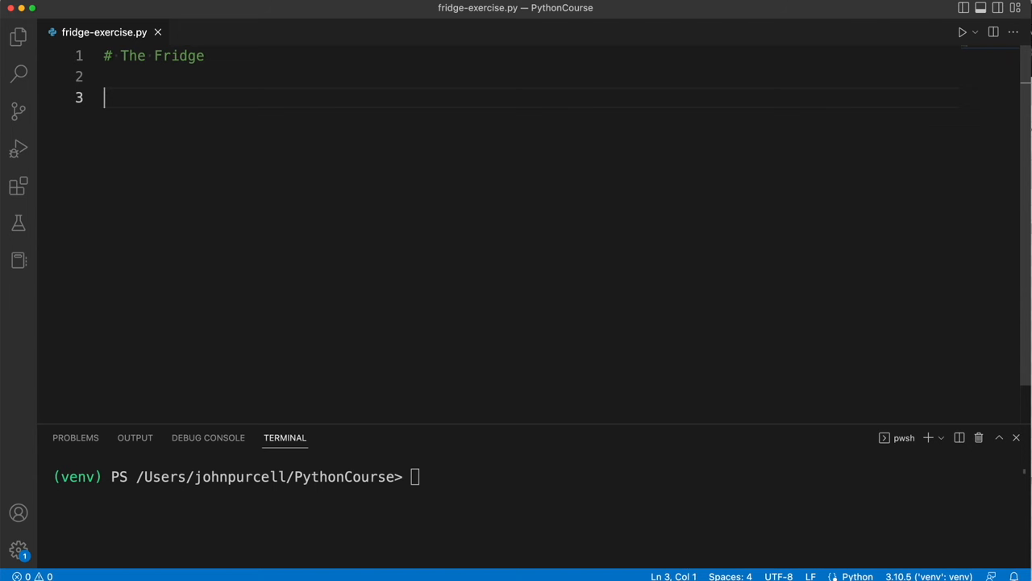
pyautogui.write('"""')
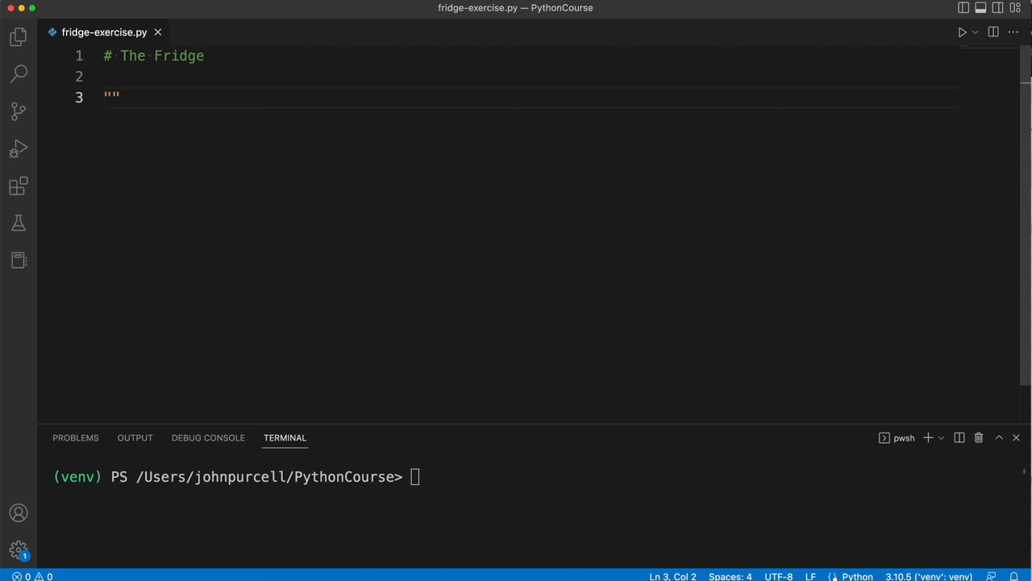
pyautogui.write('ljlkjl')
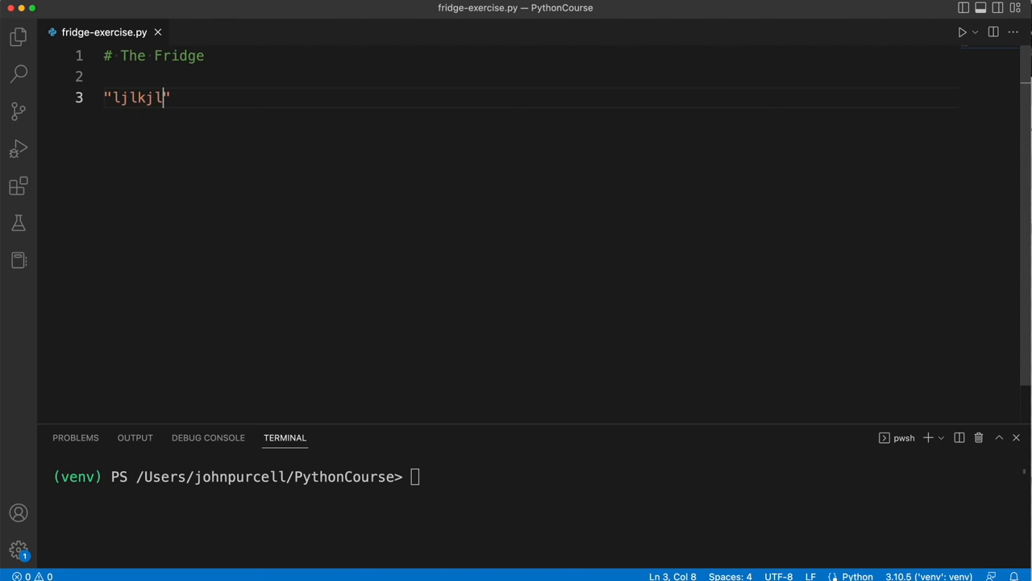
pyautogui.moveTo(173, 90)
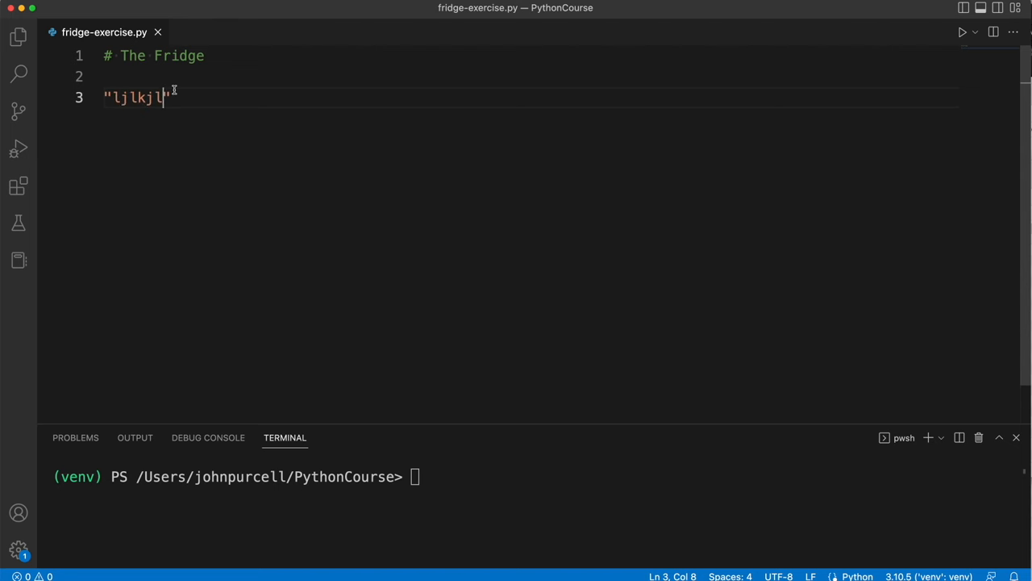
pyautogui.tripleClick(137, 98)
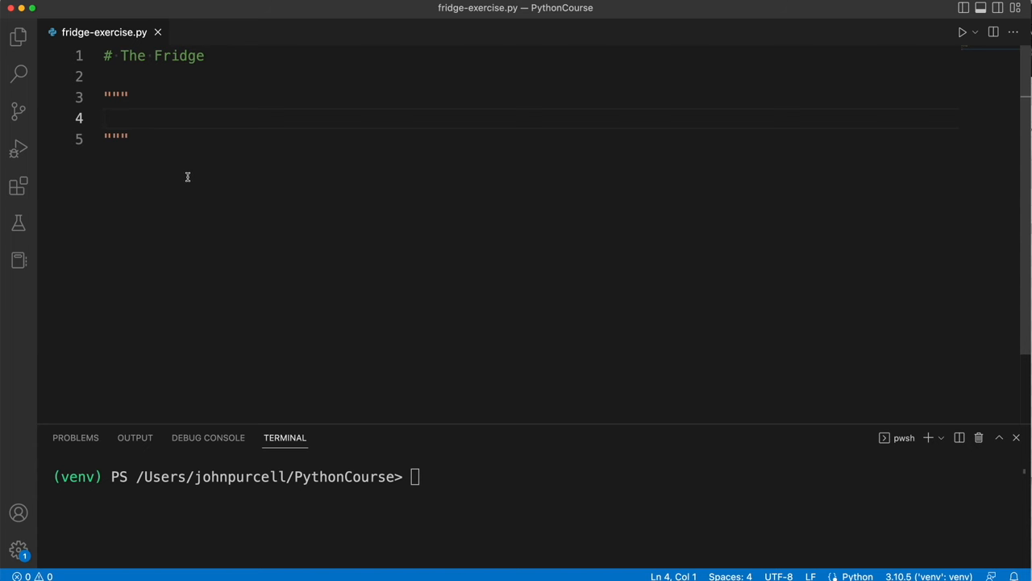
pyautogui.moveTo(169, 154)
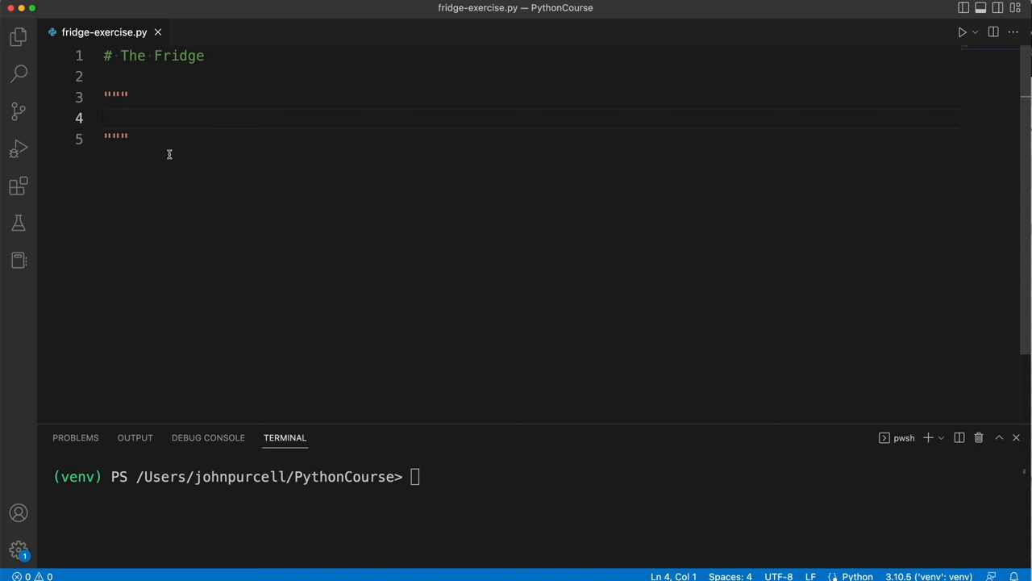
# Write 'Get the user to enter a temperature in celsius.' in the docstring and add a new line
pyautogui.moveTo(105, 95); pyautogui.dragTo(127, 139)
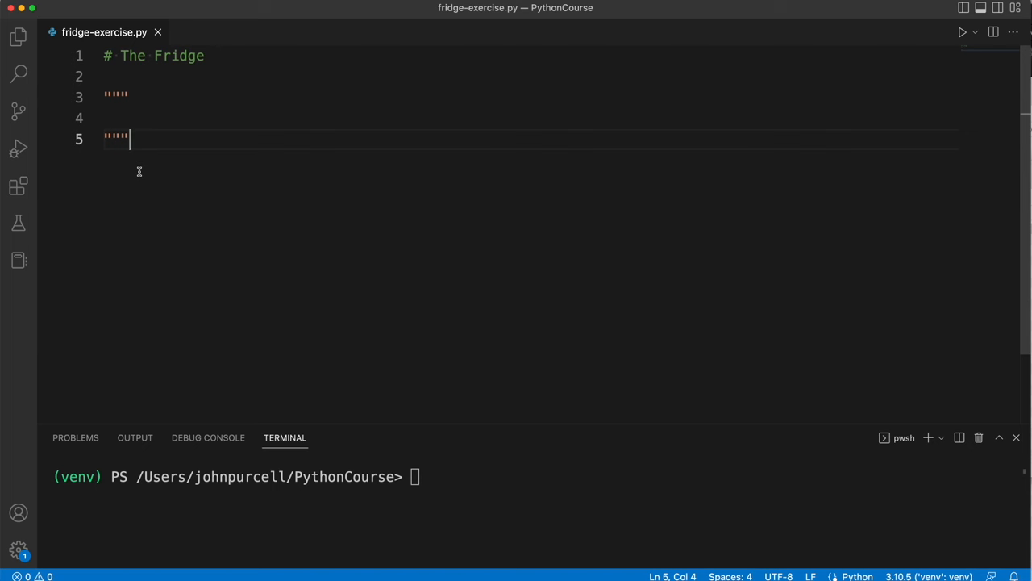
pyautogui.moveTo(127, 111)
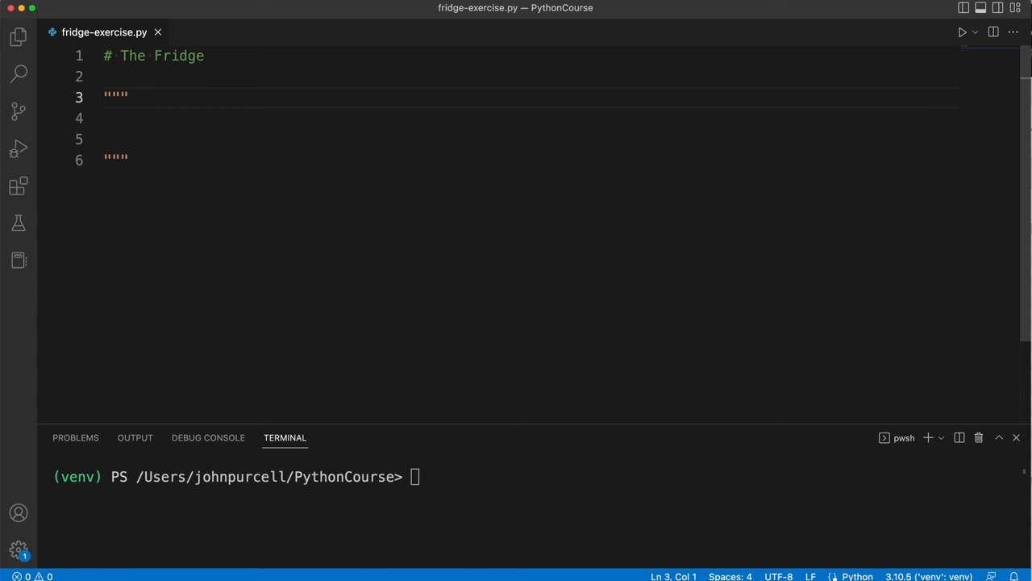
pyautogui.write('Get t')
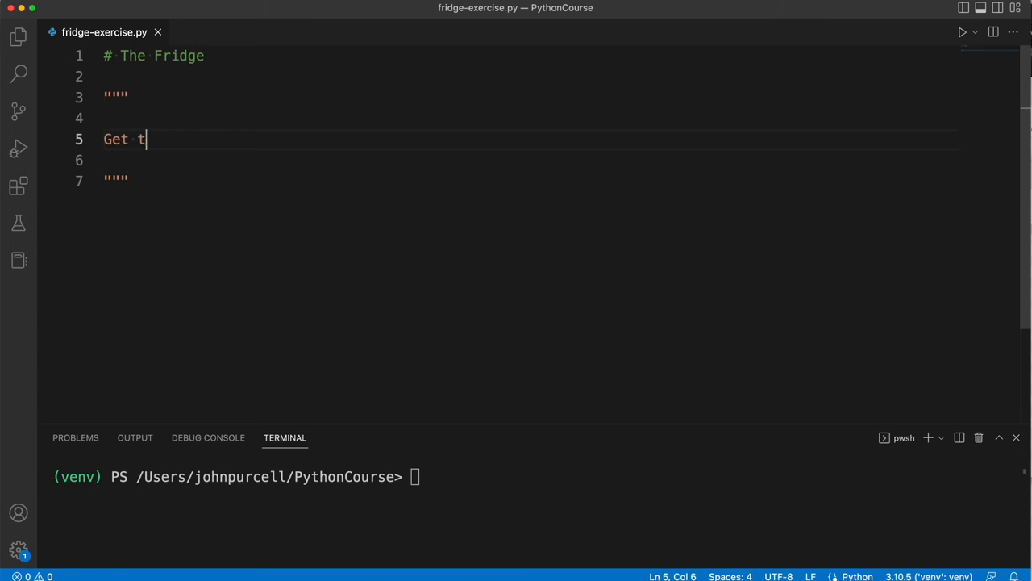
pyautogui.write('he user to enter a')
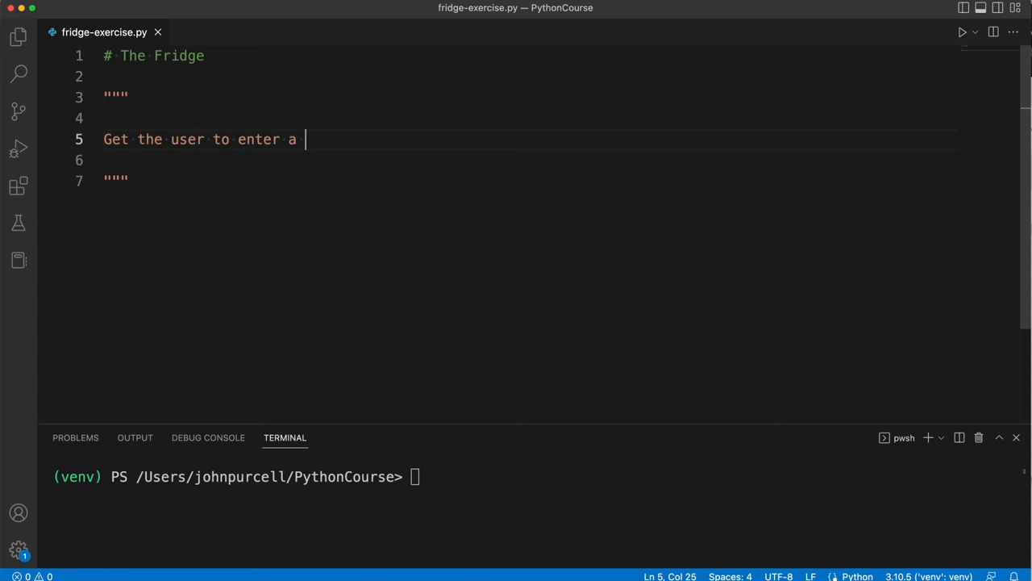
pyautogui.write('temperature in c')
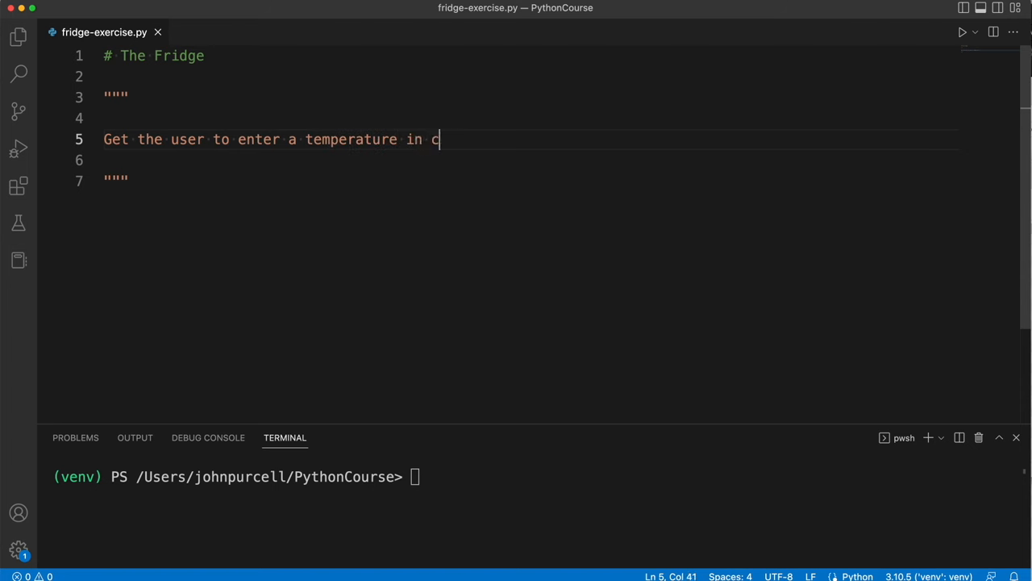
pyautogui.write('elsius')
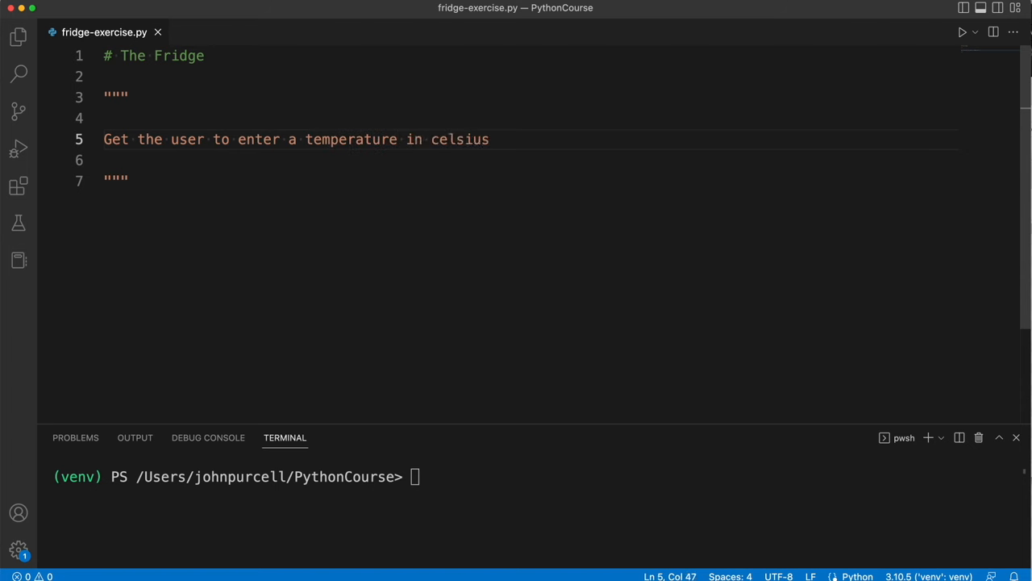
pyautogui.write('.')
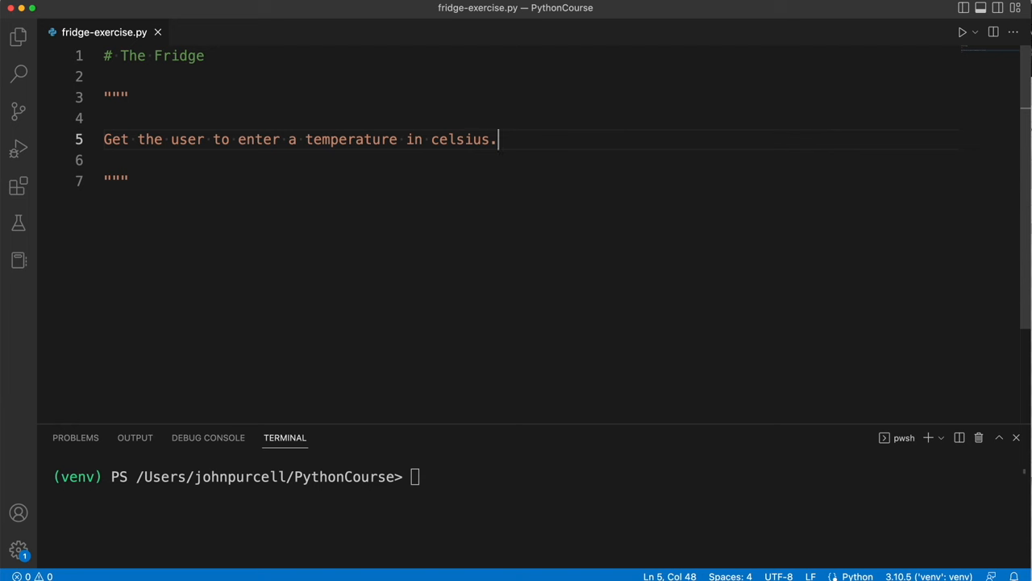
pyautogui.press('Enter')
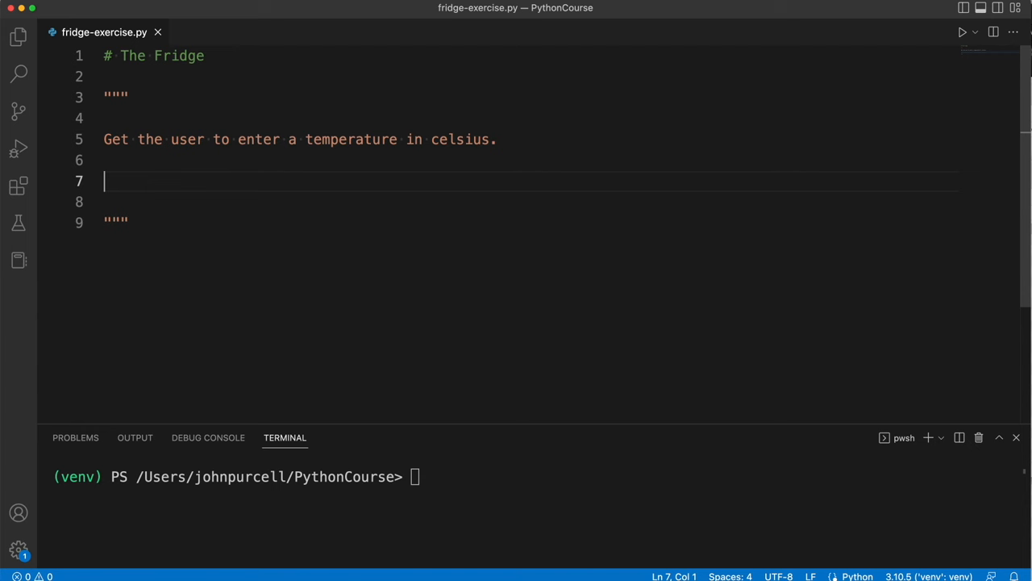
# Add docstring lines for the too-cold range and 0 - 4: Print "Fridge OK"
pyautogui.write('< 0: Print "Fridge')
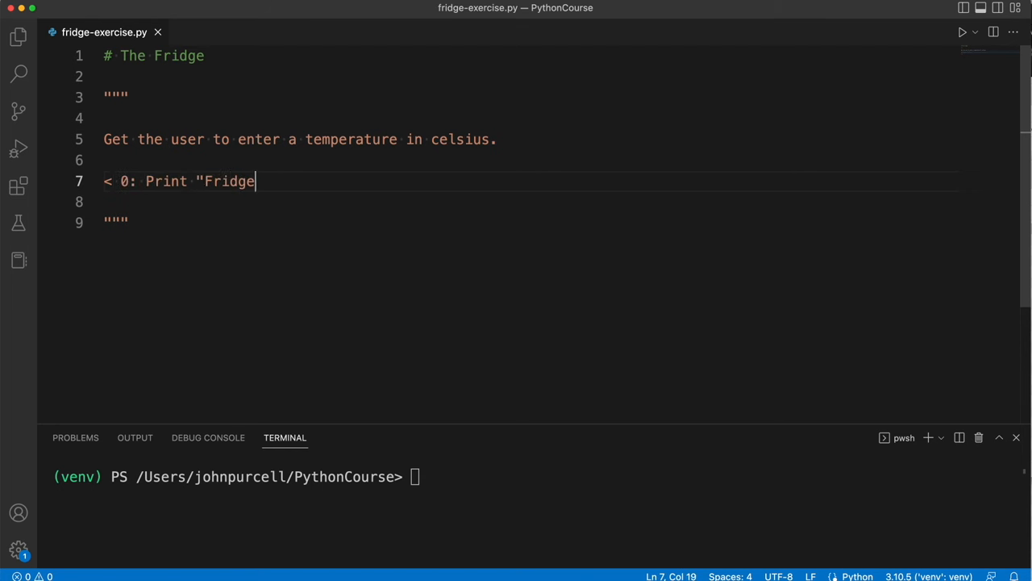
pyautogui.write('too cold"')
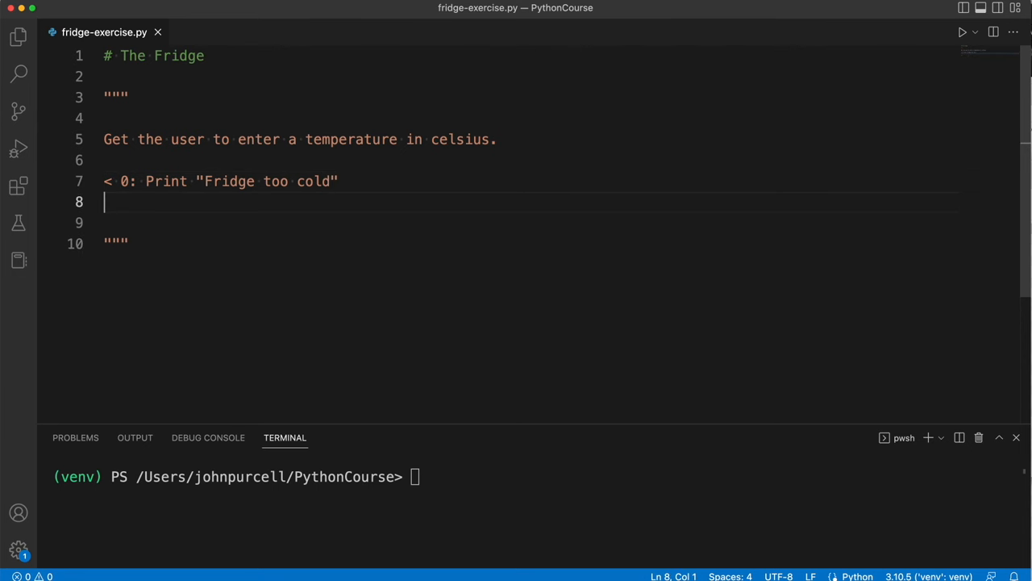
pyautogui.write('0 -')
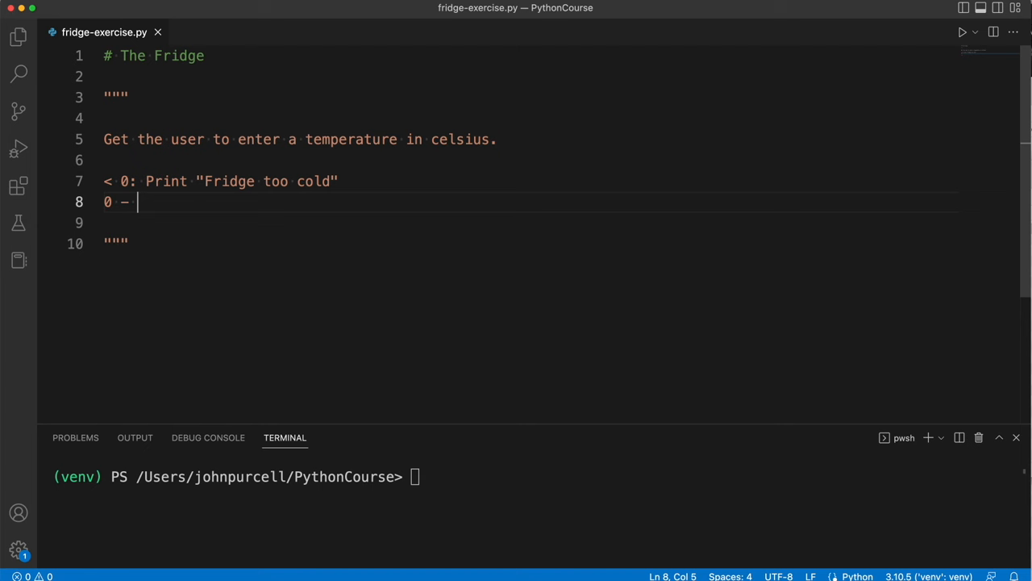
pyautogui.write('4:')
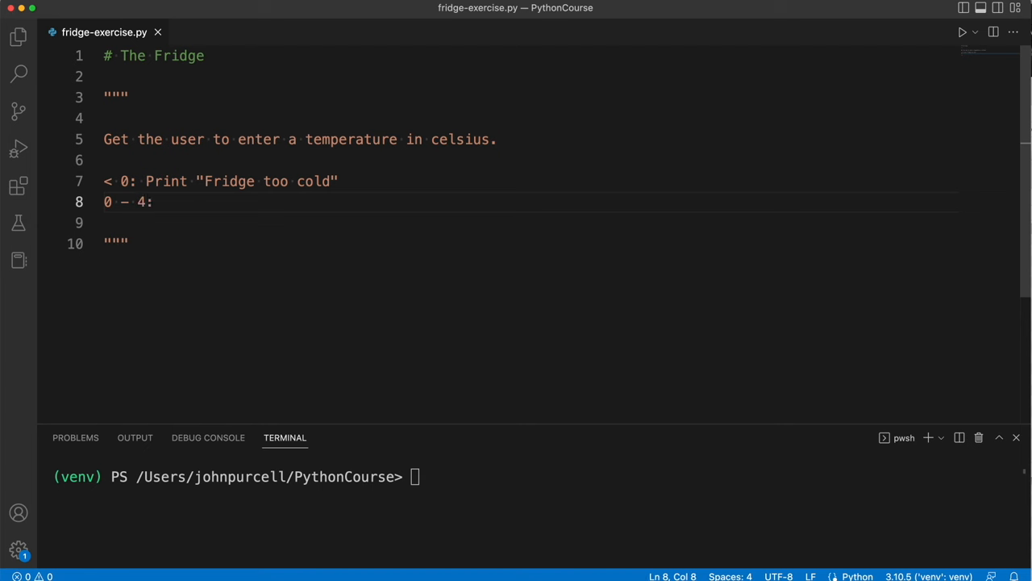
pyautogui.write('Print "')
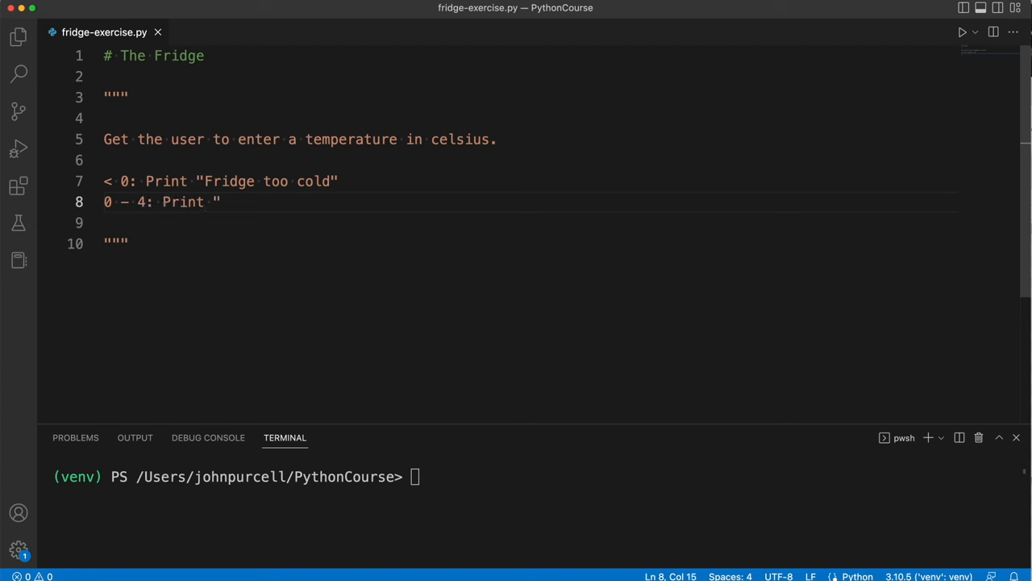
pyautogui.write('Fridge OK"')
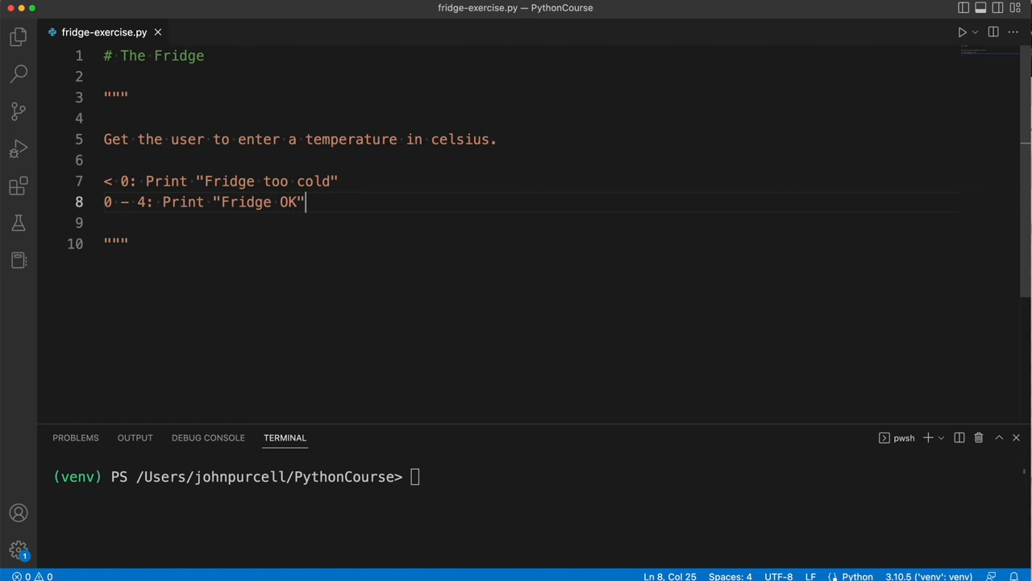
pyautogui.press('Enter')
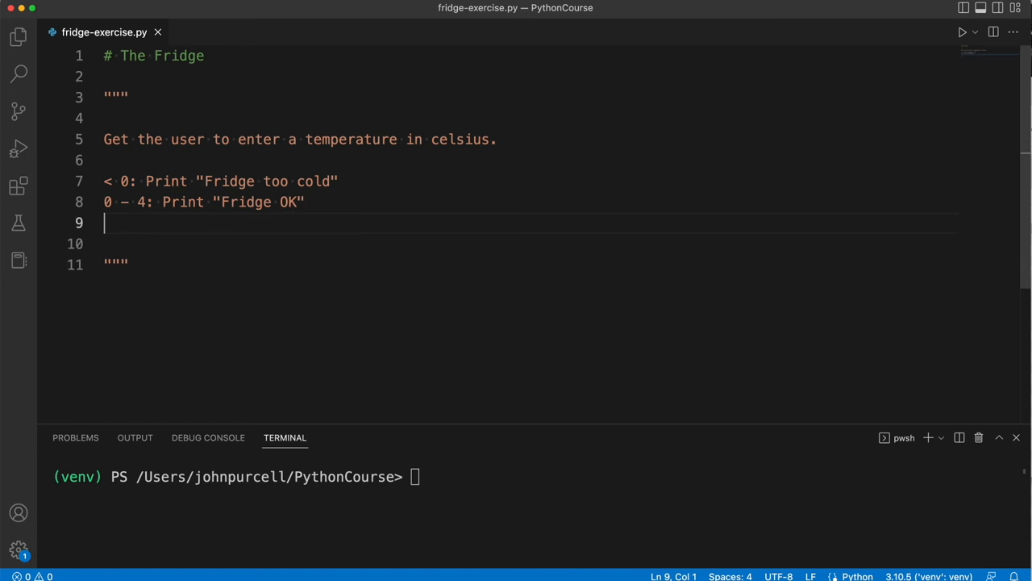
# Add the 4 - 6 too-warm and > 6 Fridge broken range lines
pyautogui.write('4 - 6')
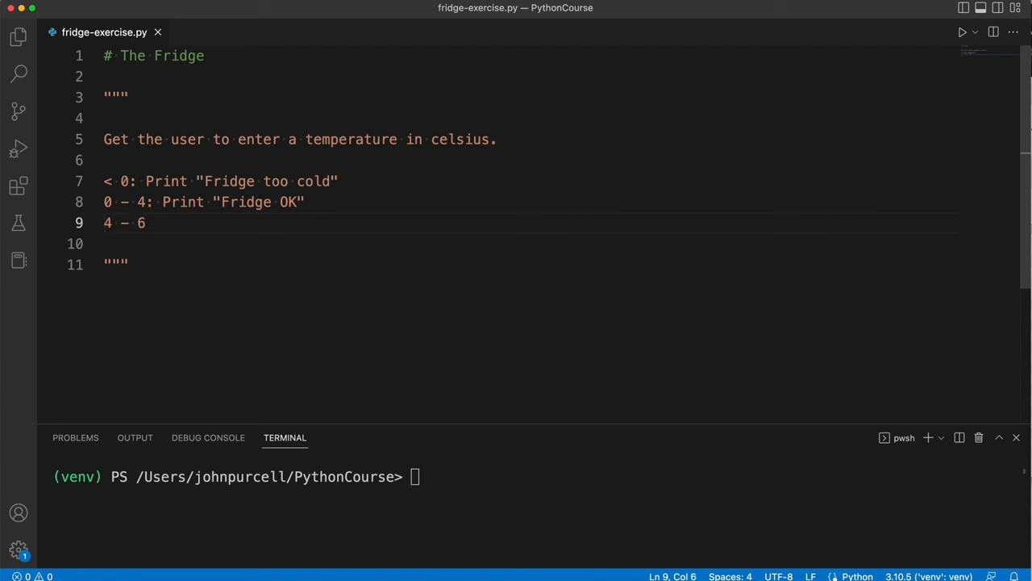
pyautogui.write(': Print')
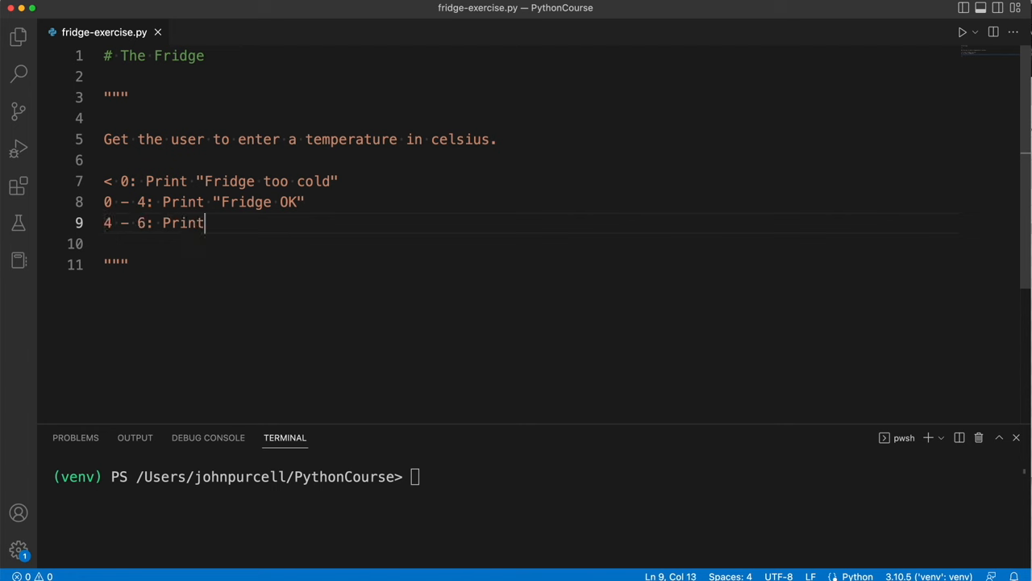
pyautogui.write('"Fride')
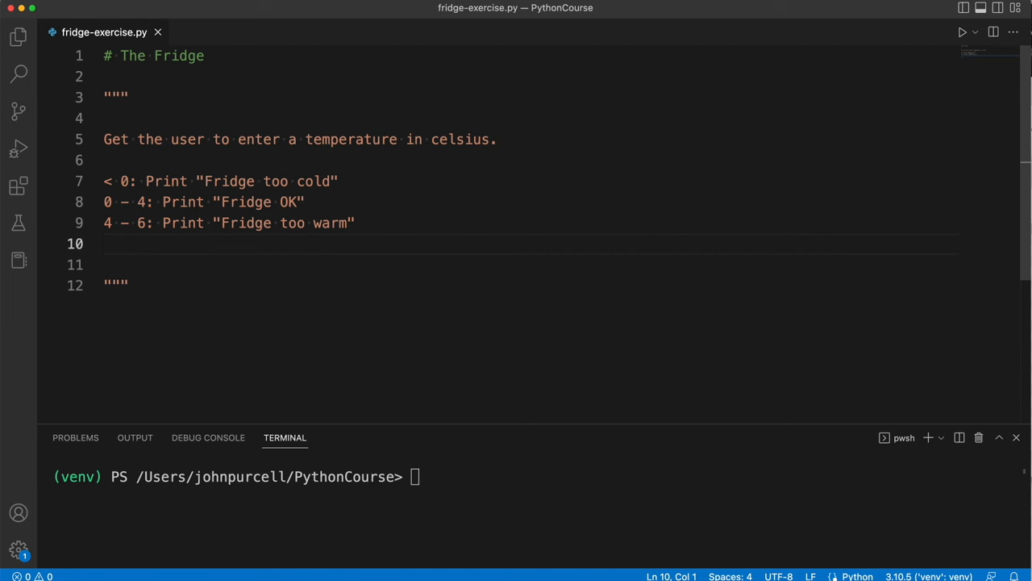
pyautogui.write('> 6:')
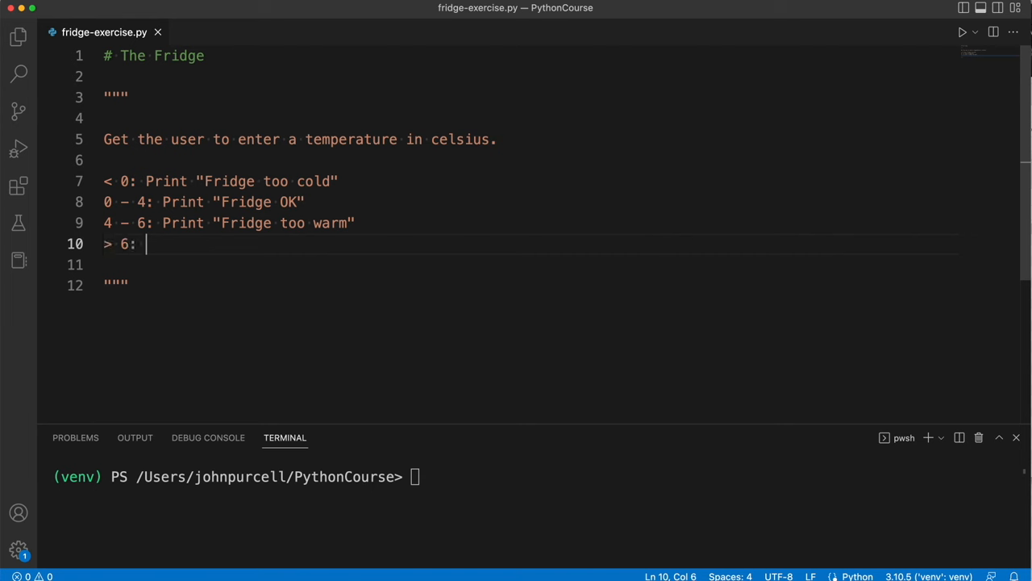
pyautogui.write('Print "Fridge bor')
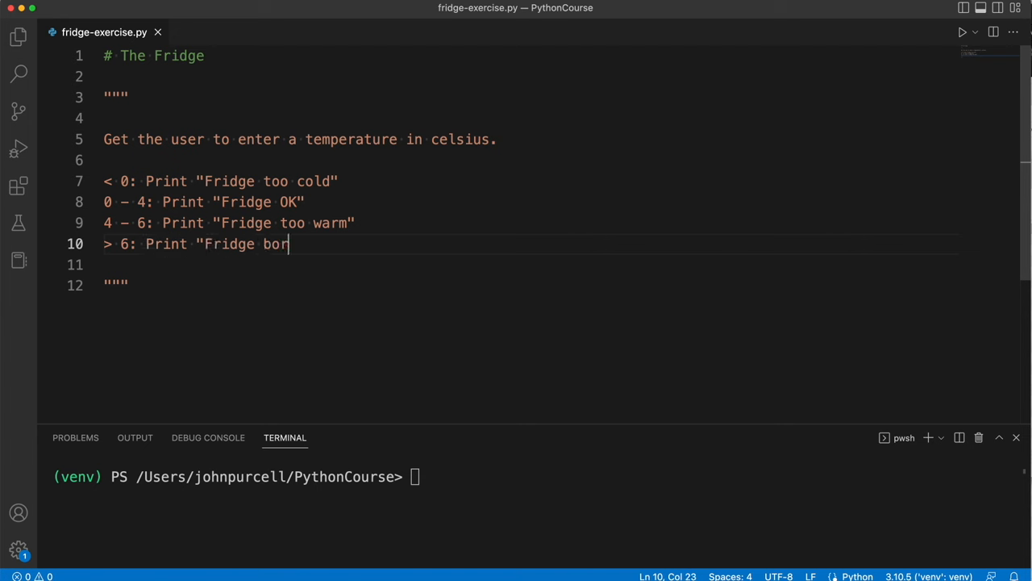
pyautogui.write('ken"')
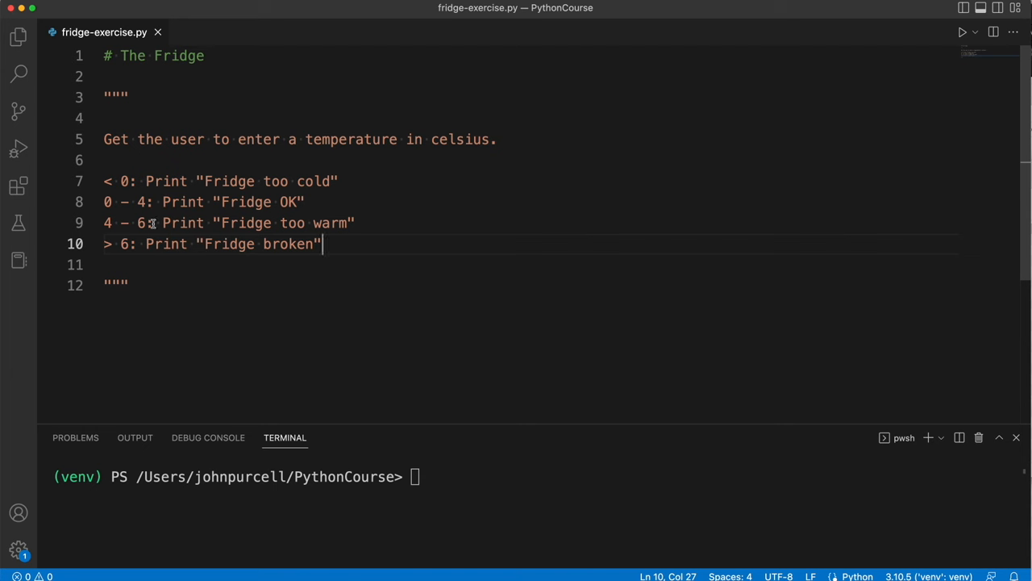
pyautogui.click(105, 202)
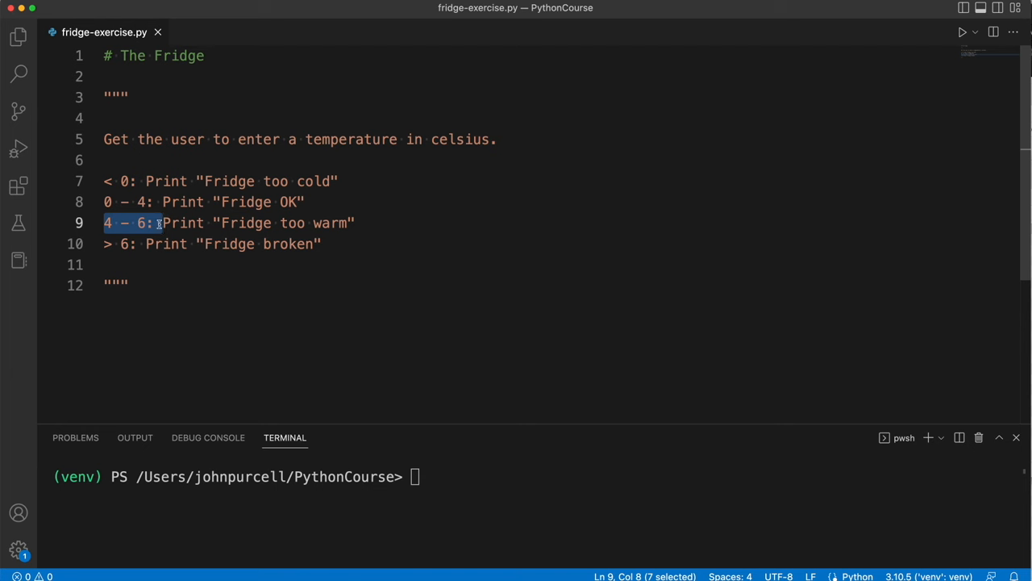
pyautogui.click(266, 324)
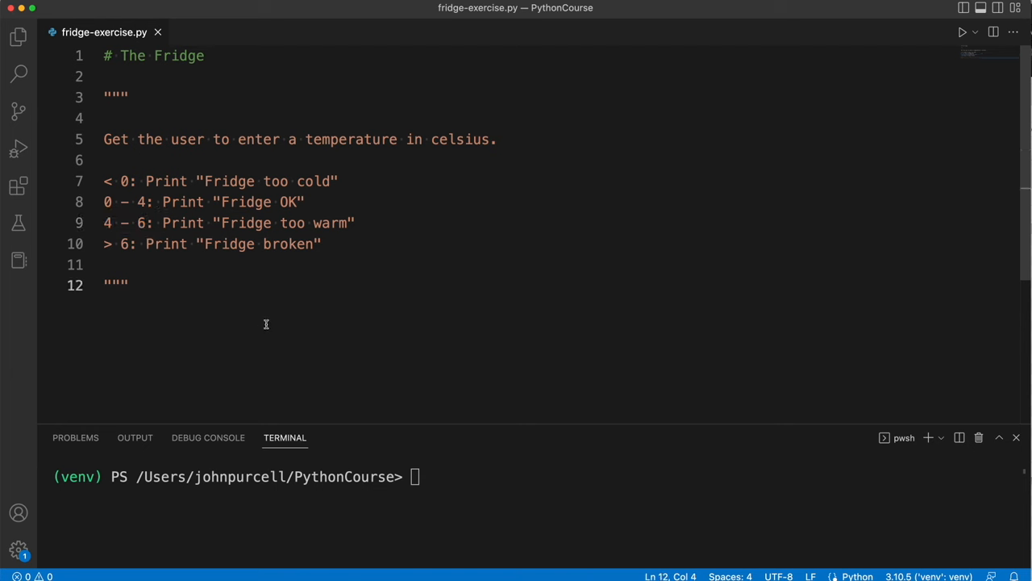
pyautogui.moveTo(342, 256)
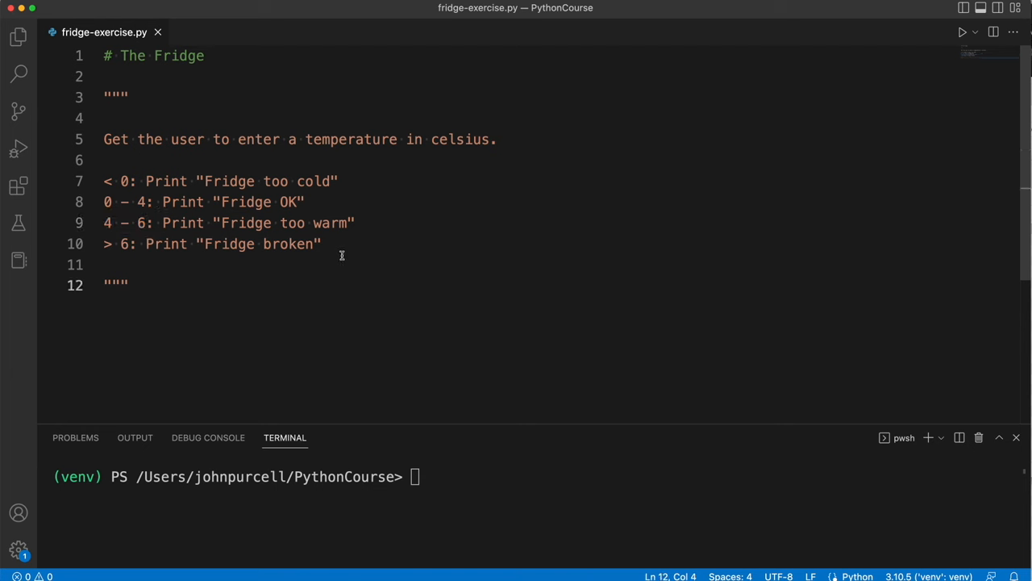
pyautogui.moveTo(104, 138); pyautogui.dragTo(321, 244)
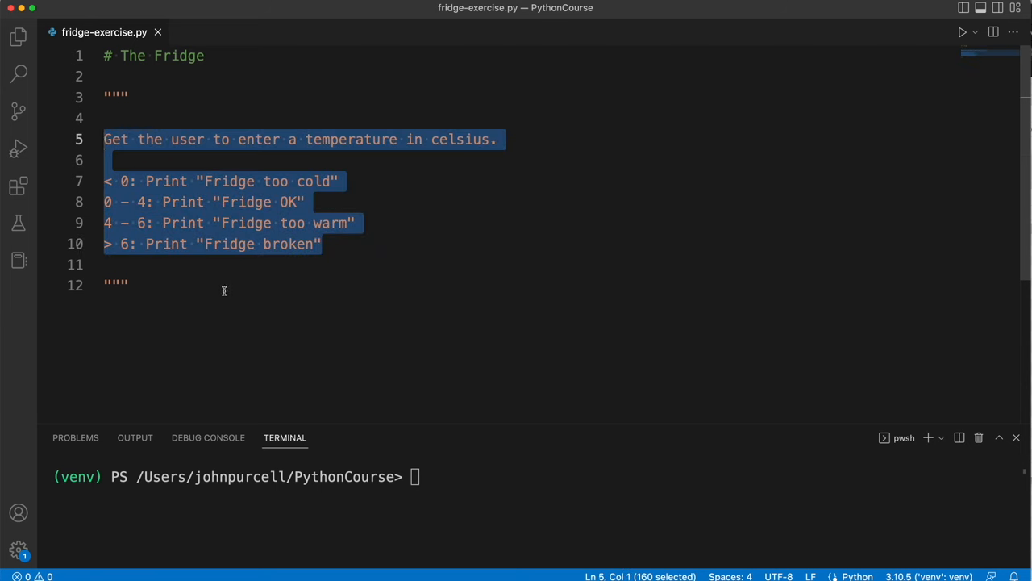
pyautogui.click(214, 328)
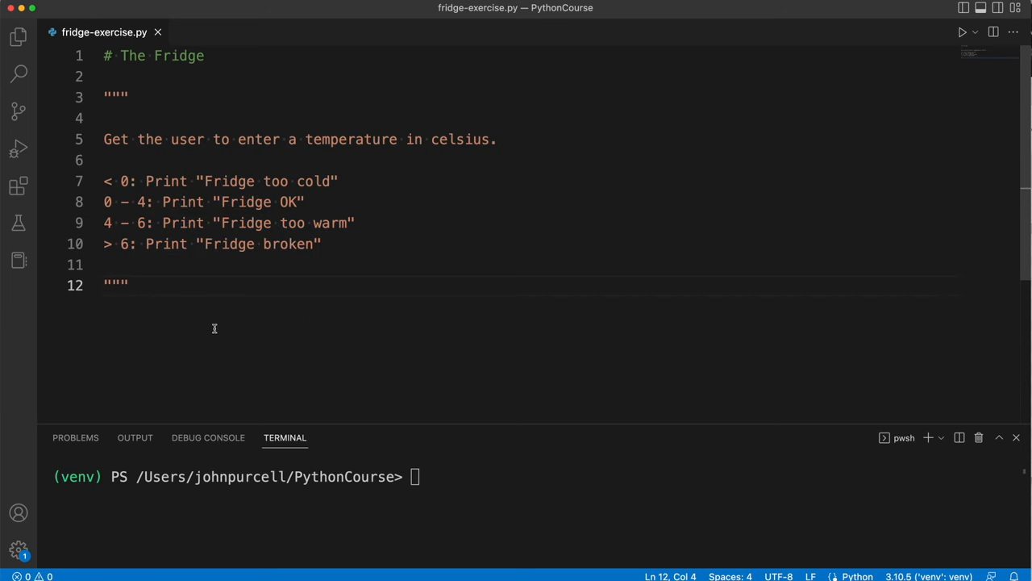
pyautogui.moveTo(394, 313)
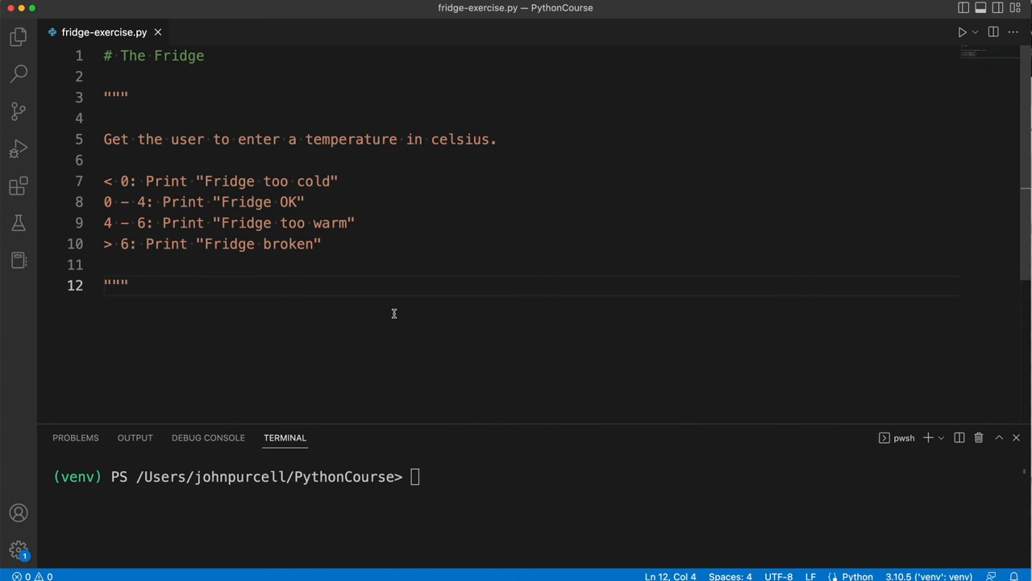
pyautogui.moveTo(257, 298)
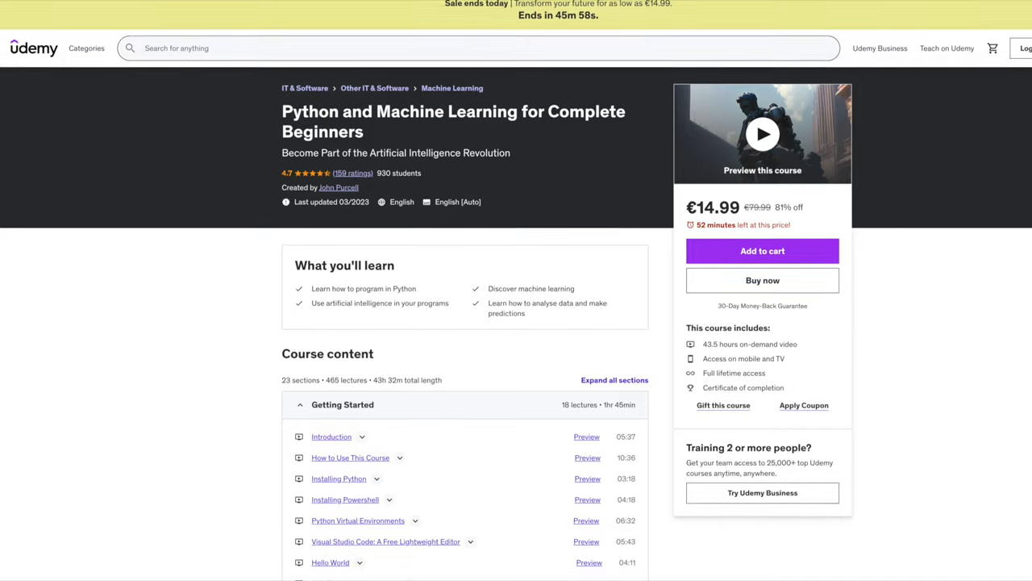
# Scroll the Udemy course content list down to the Conclusion and Requirements sections
pyautogui.scroll(-3)
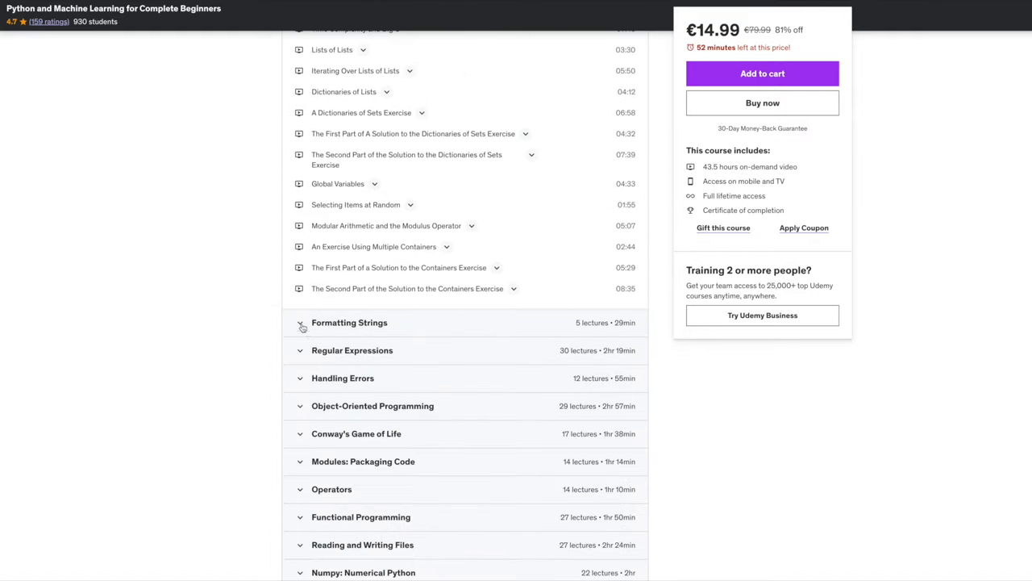
pyautogui.scroll(-3)
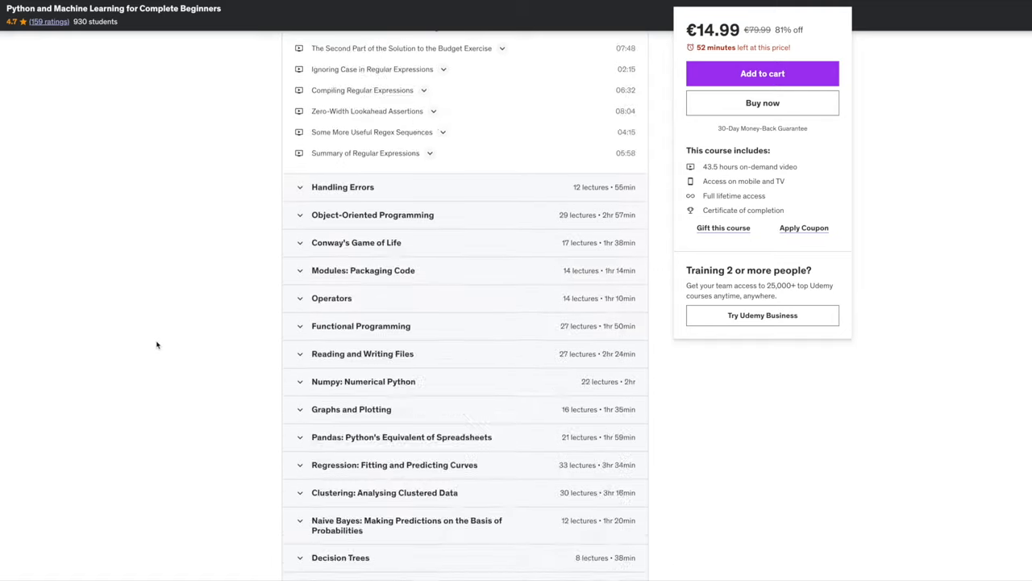
pyautogui.scroll(-3)
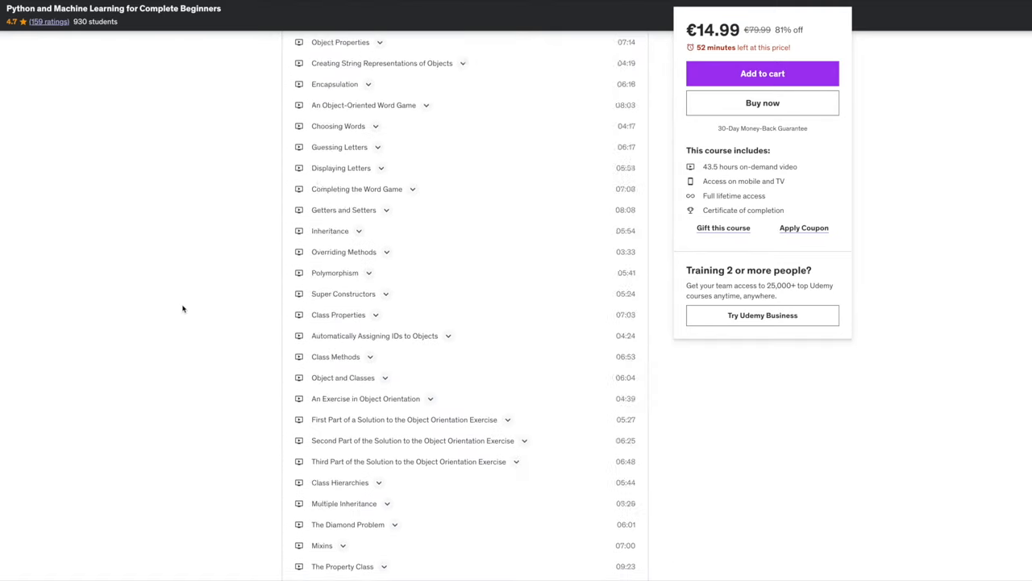
pyautogui.scroll(-3)
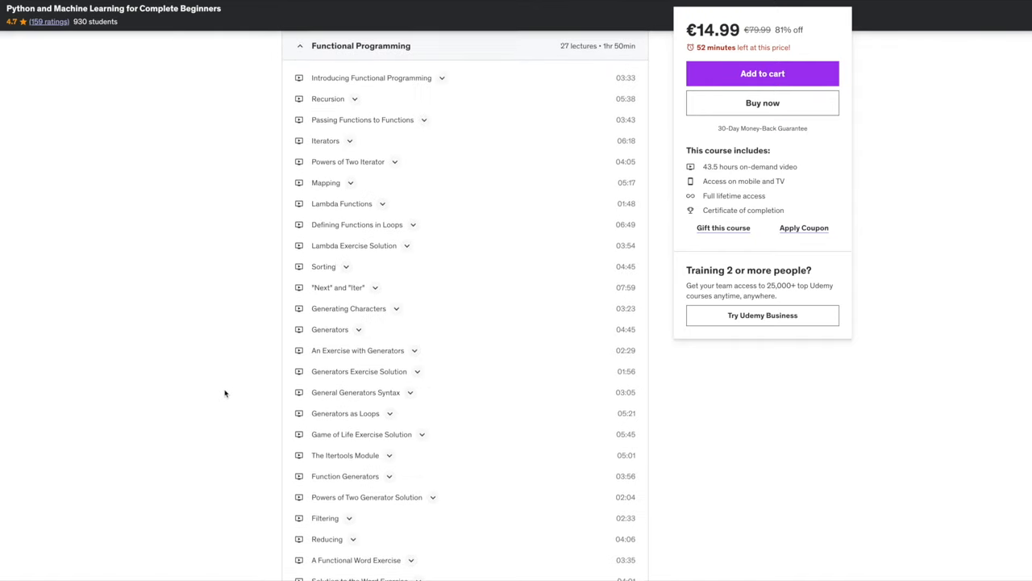
pyautogui.scroll(-3)
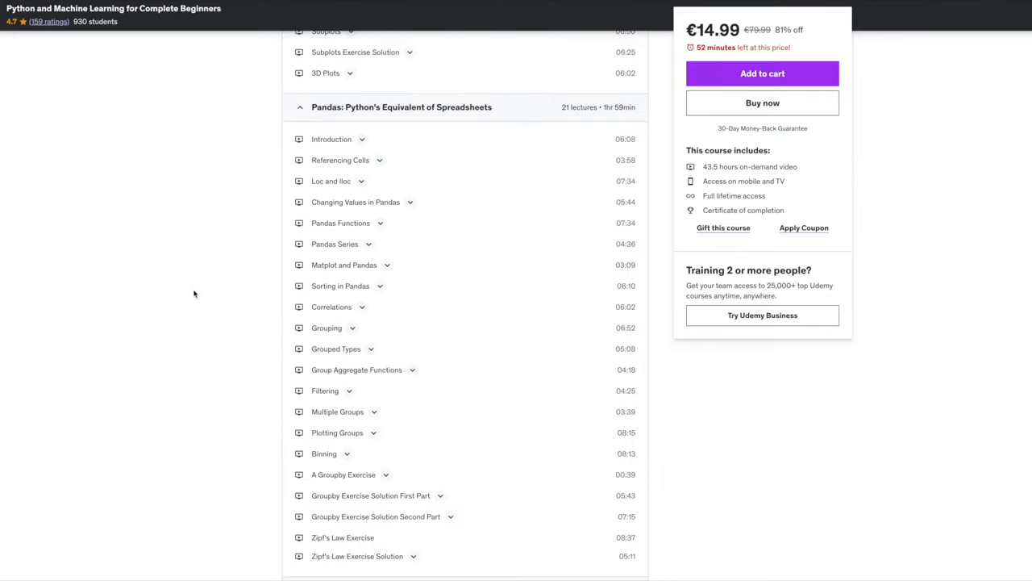
pyautogui.scroll(-3)
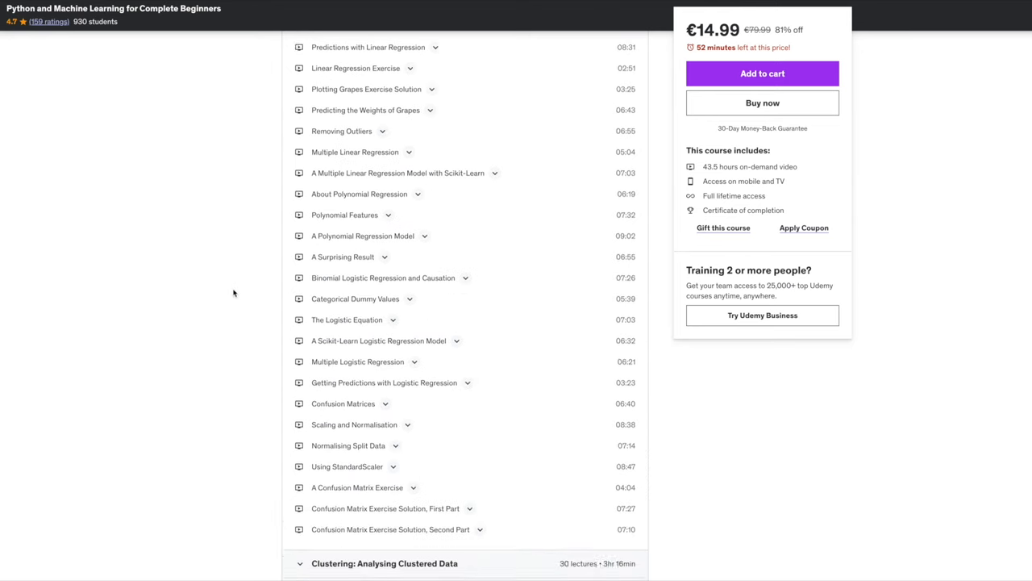
pyautogui.scroll(-3)
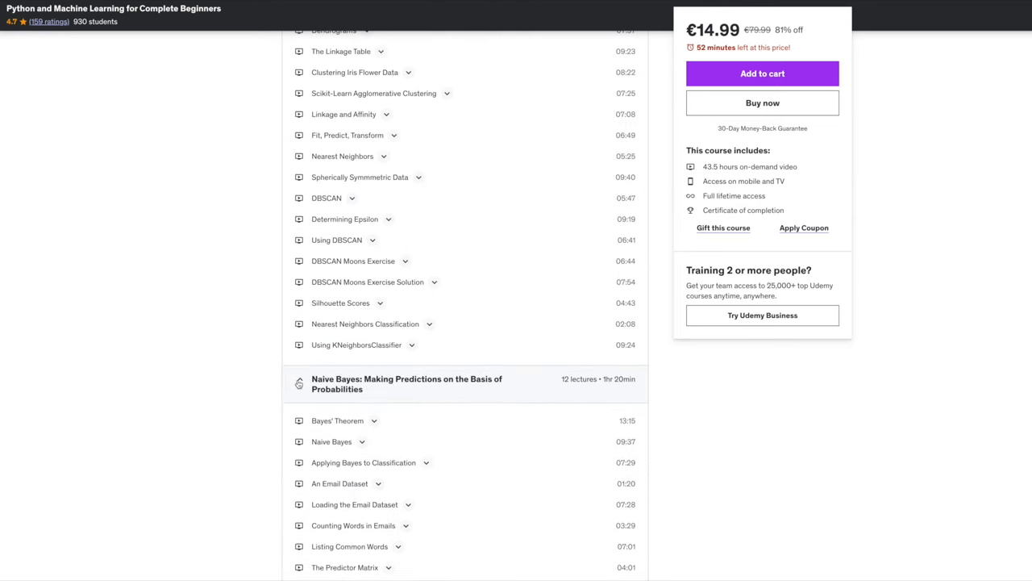
pyautogui.scroll(-3)
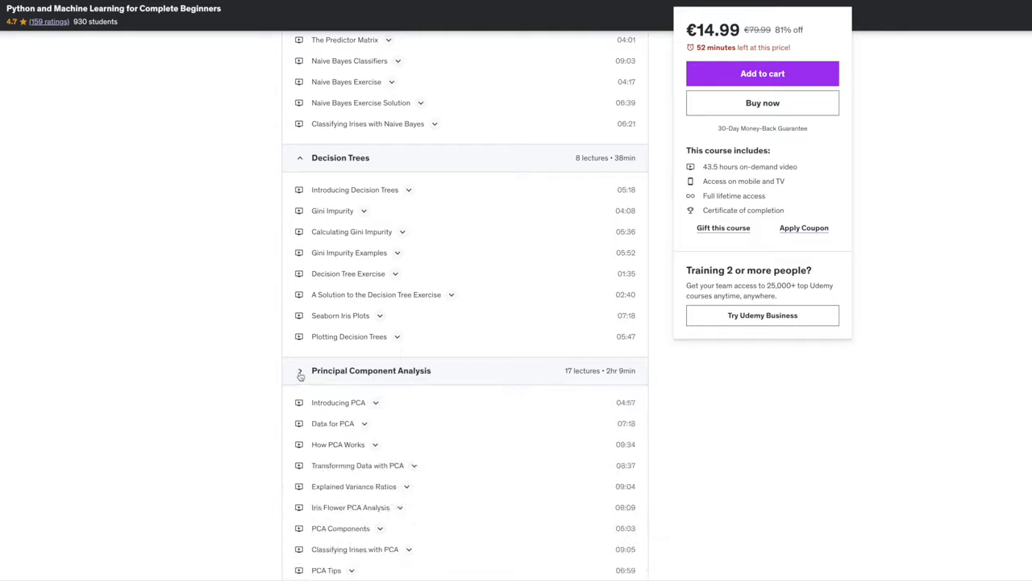
pyautogui.scroll(-3)
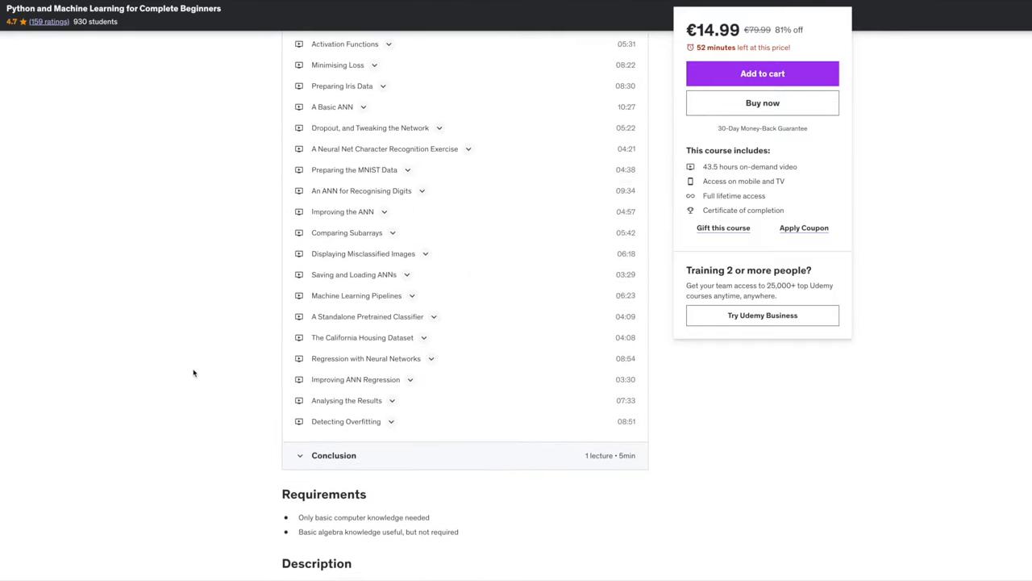